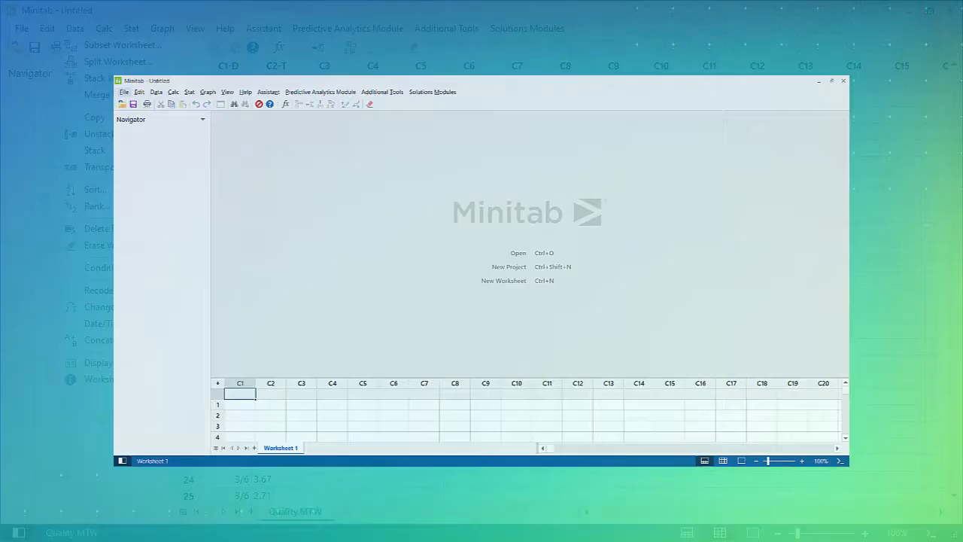
- Open the Quality.MTW worksheet with its Date and text-format Days columns
{"action": "left_click", "coordinate": [75, 27]}
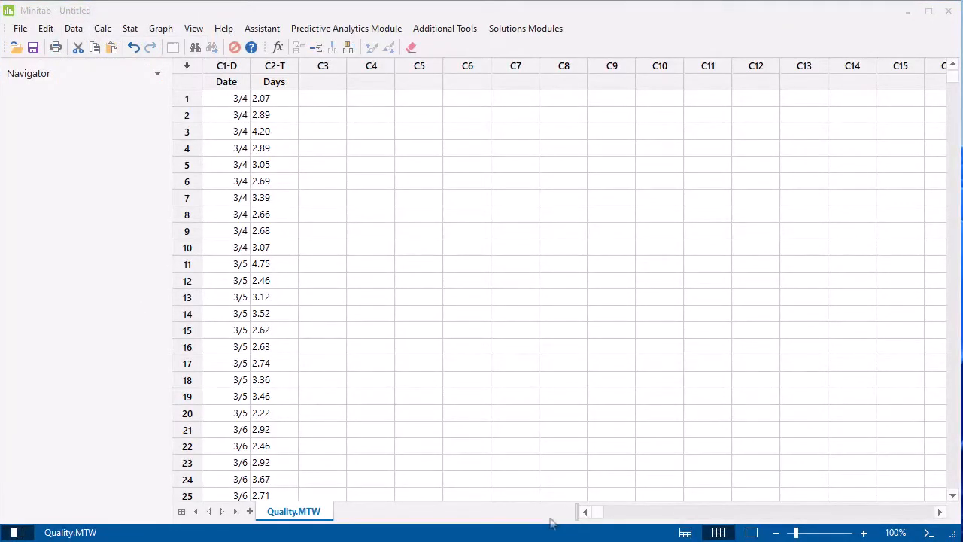
{"action": "left_click", "coordinate": [274, 66]}
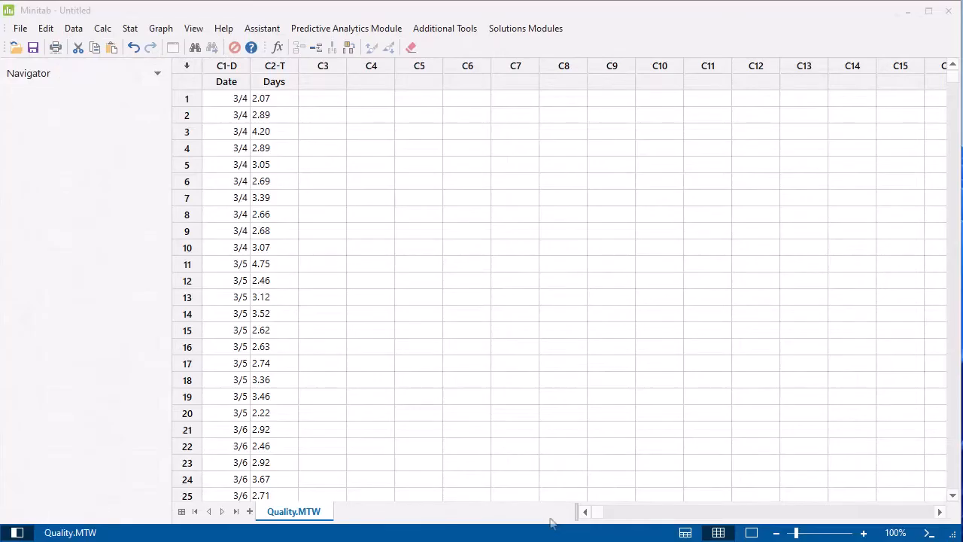
- Convert the Days column from text to numeric via Change Data Type
{"action": "left_click", "coordinate": [73, 27]}
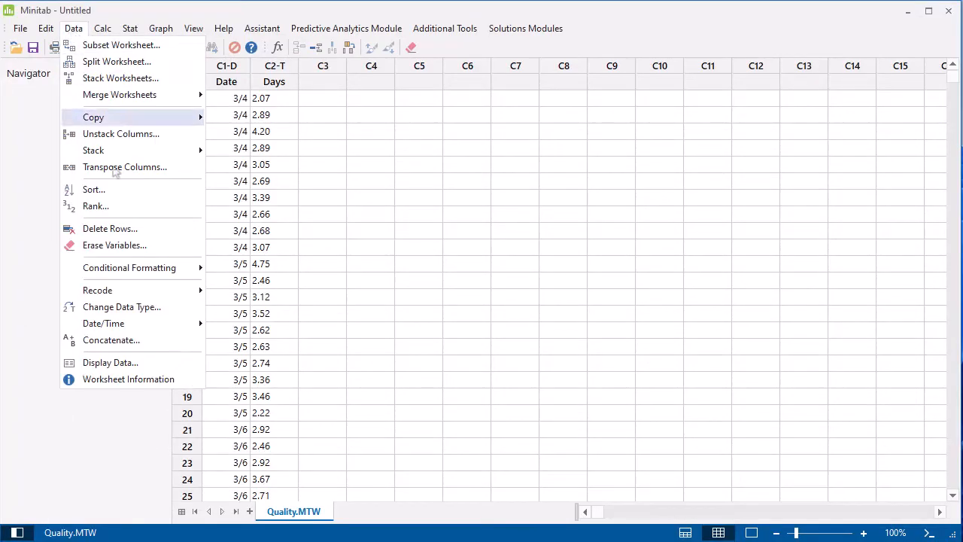
{"action": "mouse_move", "coordinate": [120, 307]}
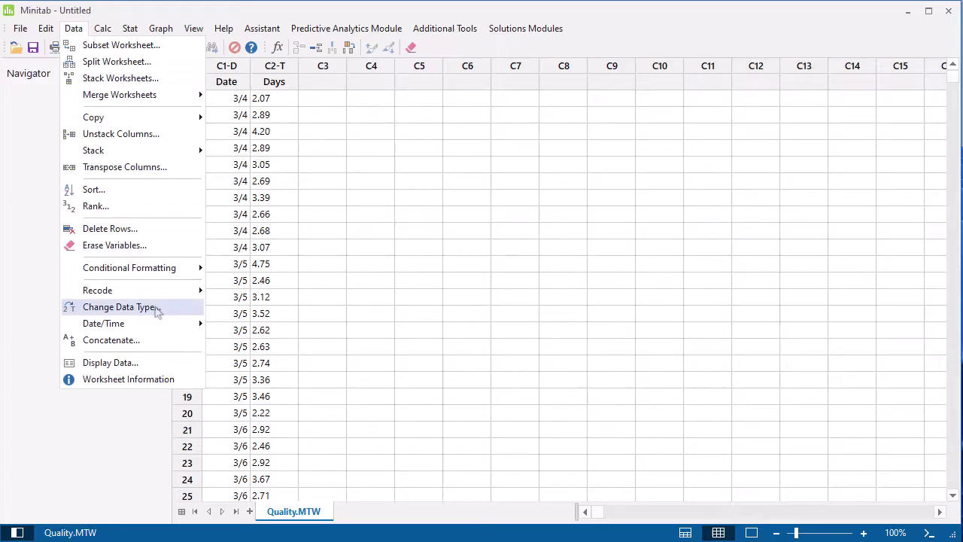
{"action": "left_click", "coordinate": [120, 307]}
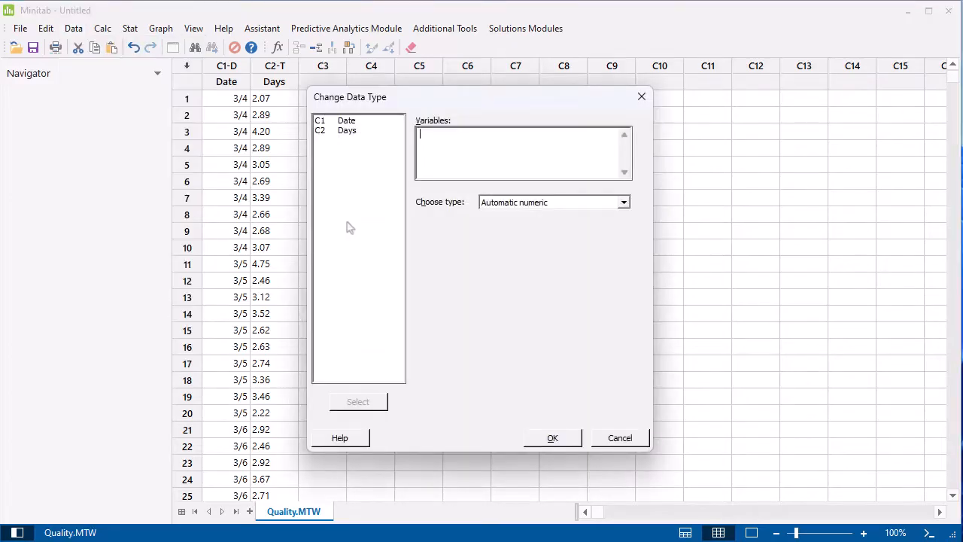
{"action": "double_click", "coordinate": [346, 130]}
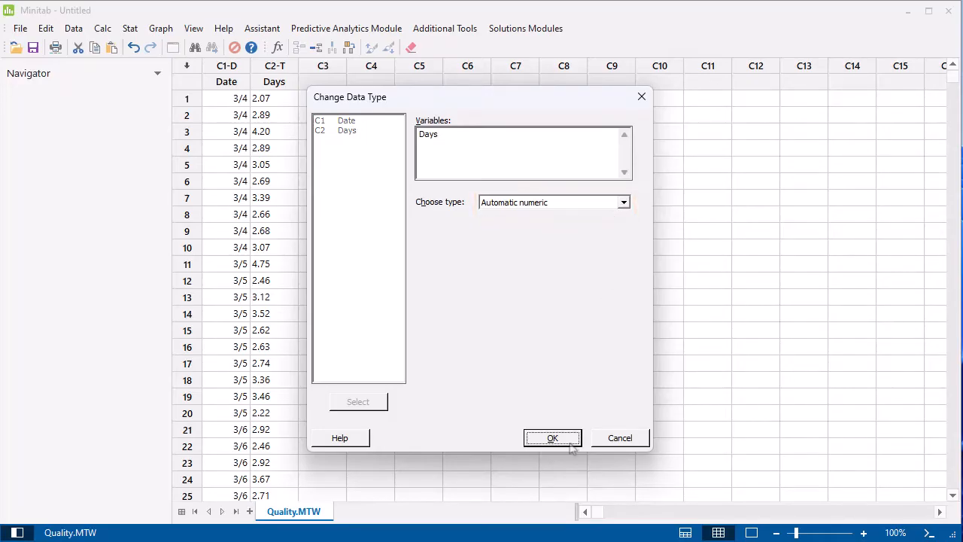
{"action": "left_click", "coordinate": [553, 437]}
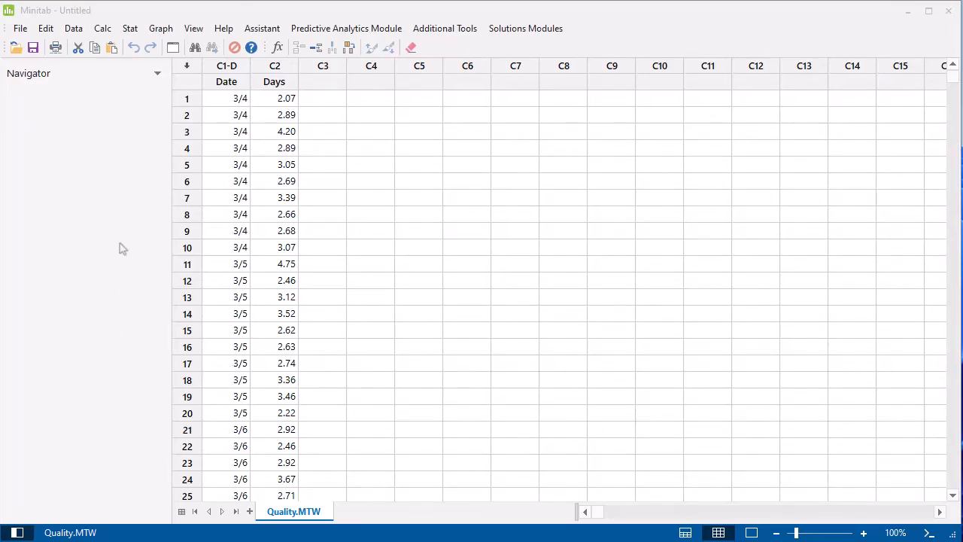
- Extract the day of week from Date into a new text column named Weekday
{"action": "left_click", "coordinate": [72, 27]}
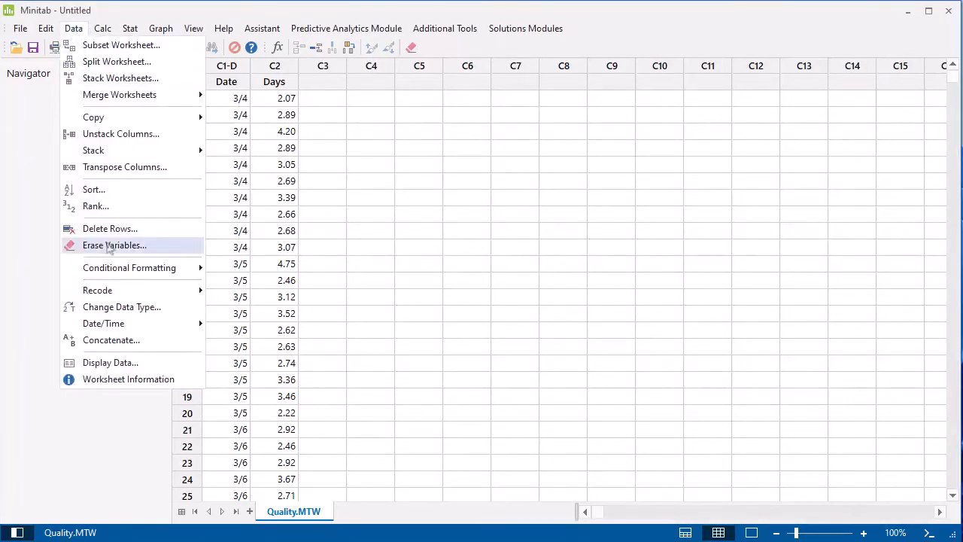
{"action": "mouse_move", "coordinate": [103, 322]}
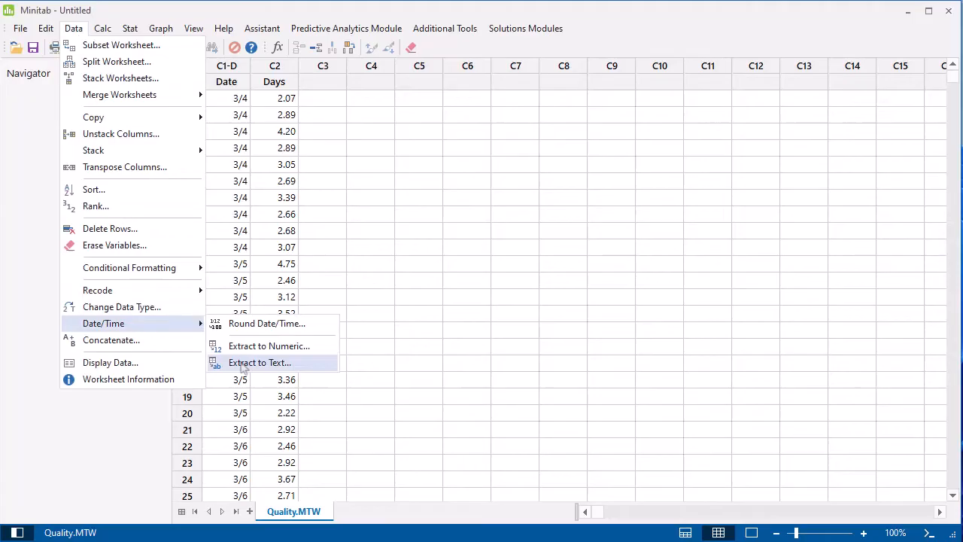
{"action": "left_click", "coordinate": [259, 362]}
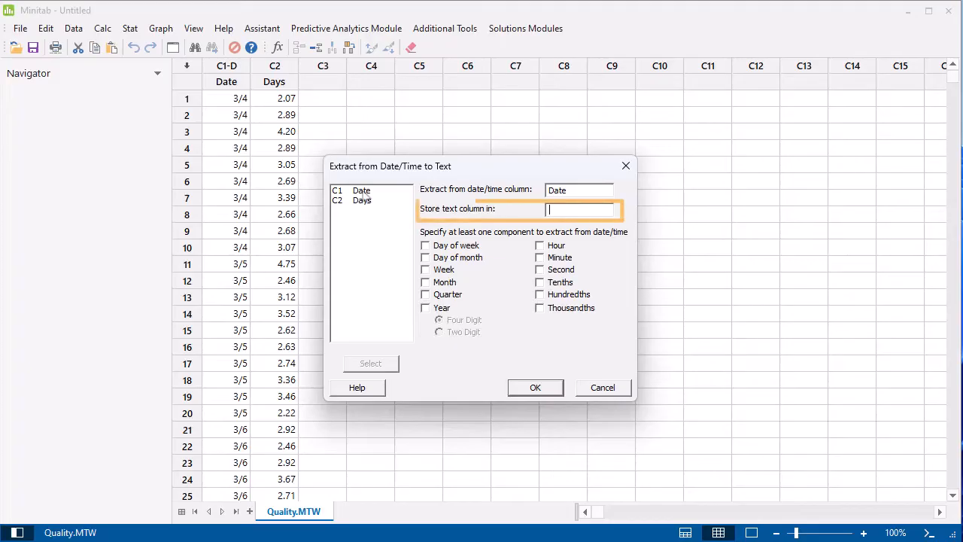
{"action": "type", "text": "Weekday"}
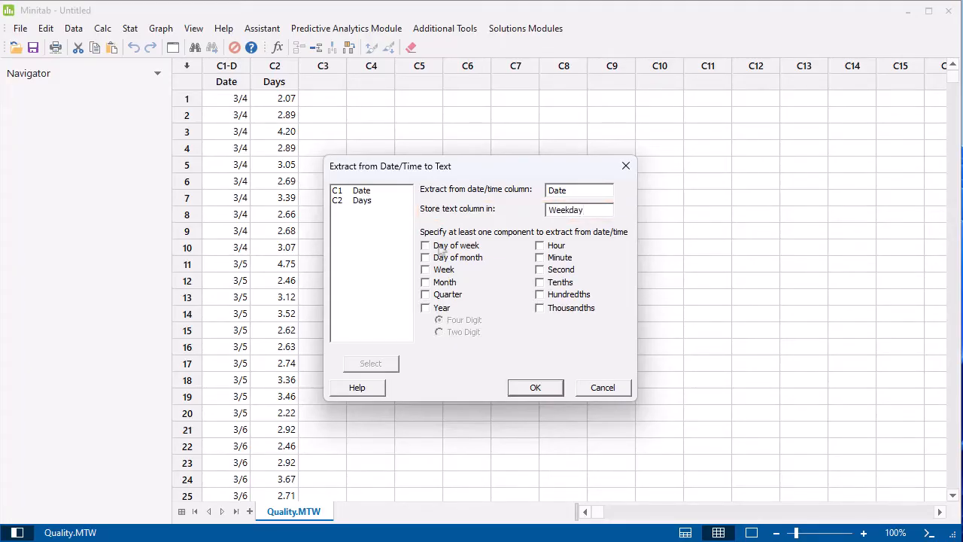
{"action": "left_click", "coordinate": [536, 387]}
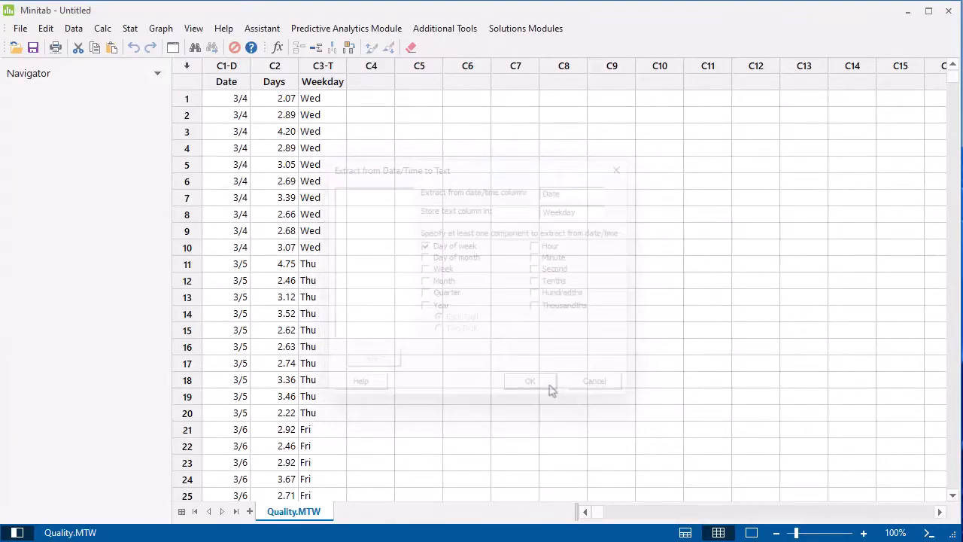
{"action": "left_click", "coordinate": [530, 381]}
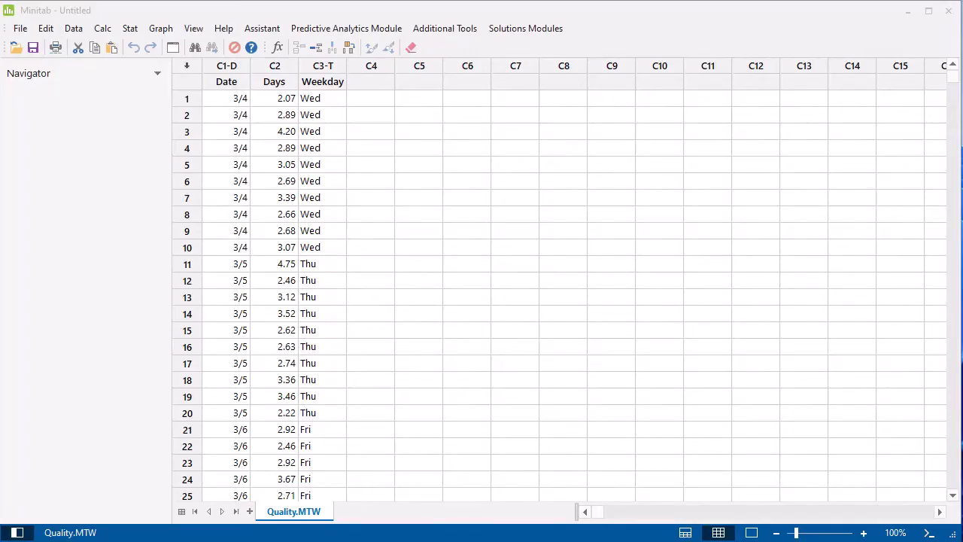
{"action": "mouse_move", "coordinate": [150, 108]}
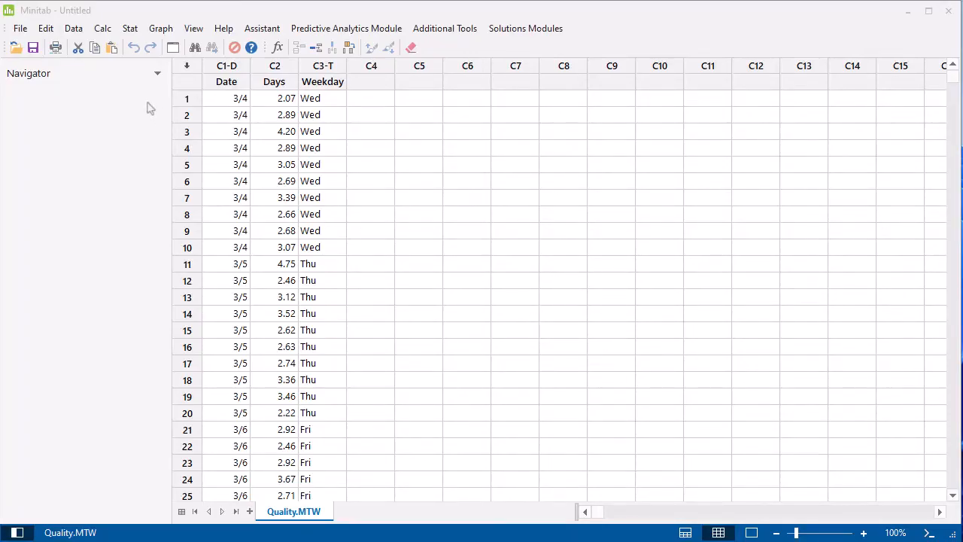
- Subset rows where Days is greater than 3 into a worksheet named 'More than 3 days'
{"action": "left_click", "coordinate": [75, 27]}
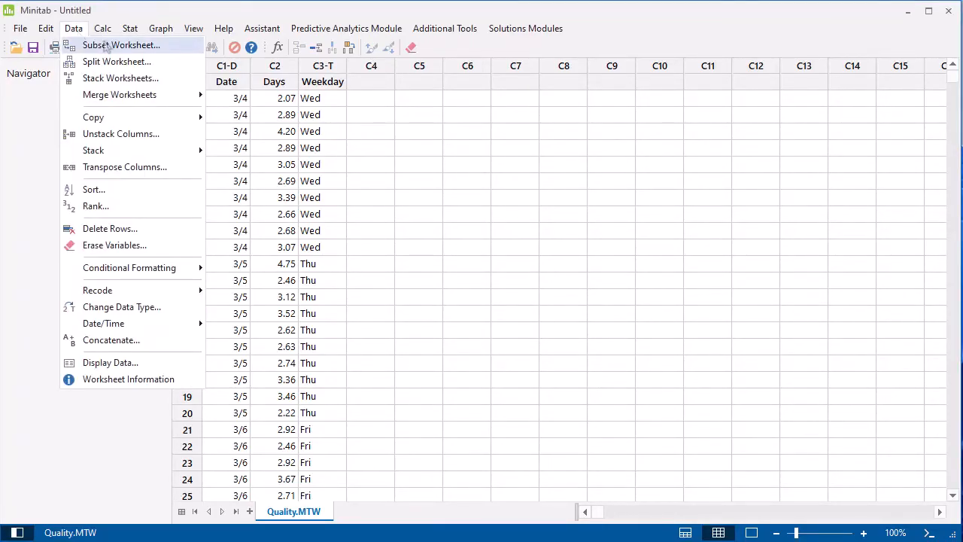
{"action": "left_click", "coordinate": [120, 45]}
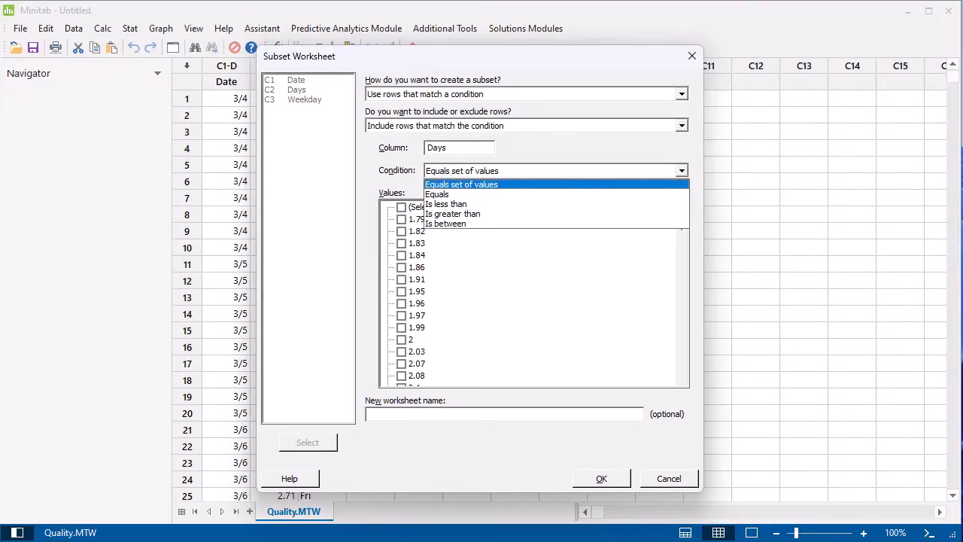
{"action": "left_click", "coordinate": [452, 214]}
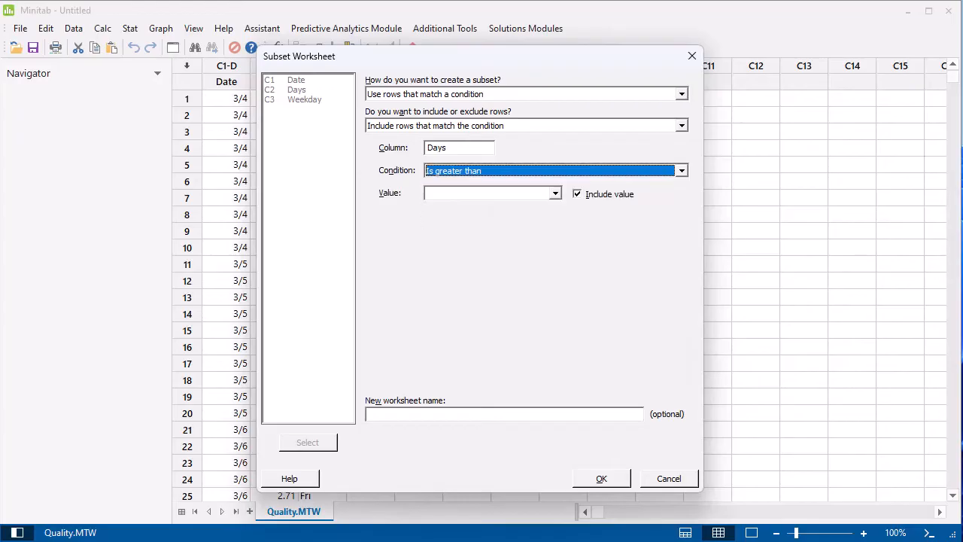
{"action": "type", "text": "3"}
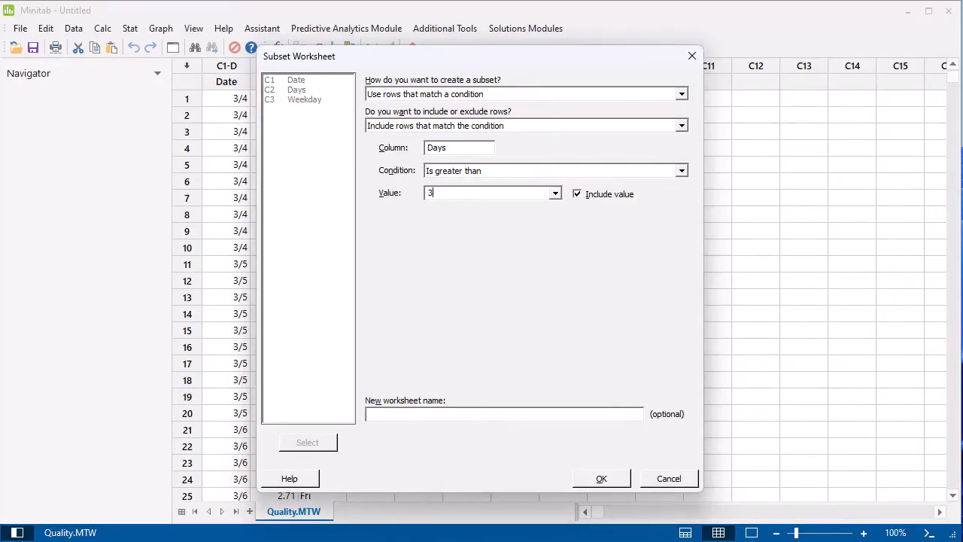
{"action": "type", "text": "More"}
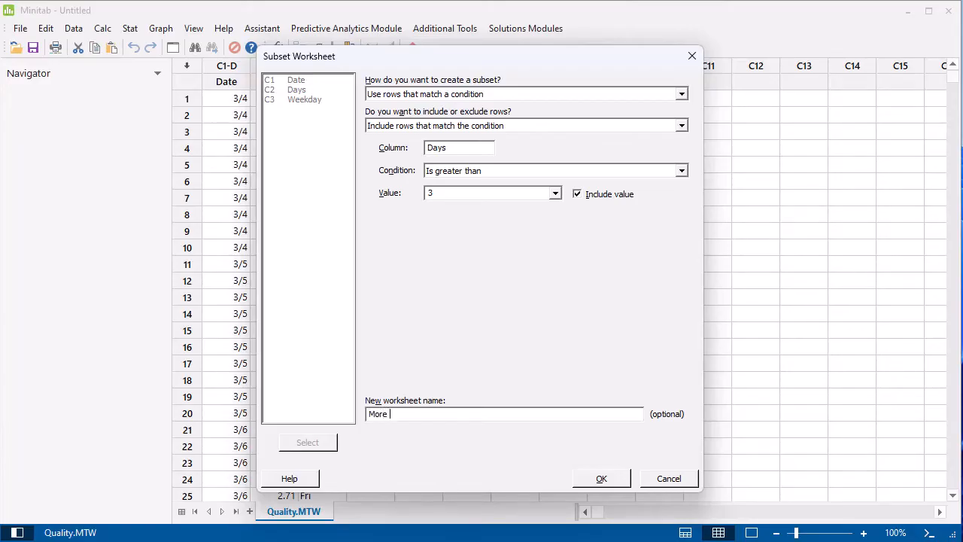
{"action": "type", "text": "than 3 days"}
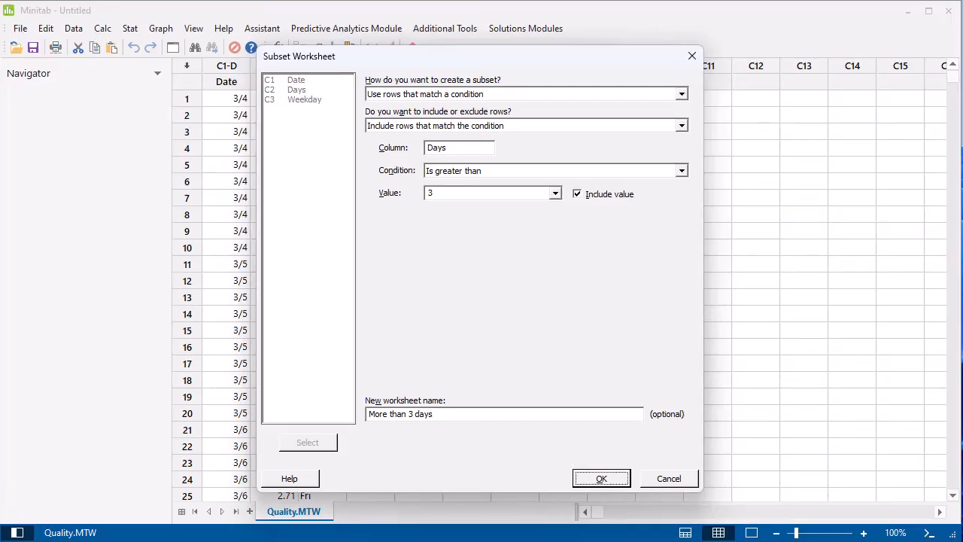
{"action": "left_click", "coordinate": [602, 479]}
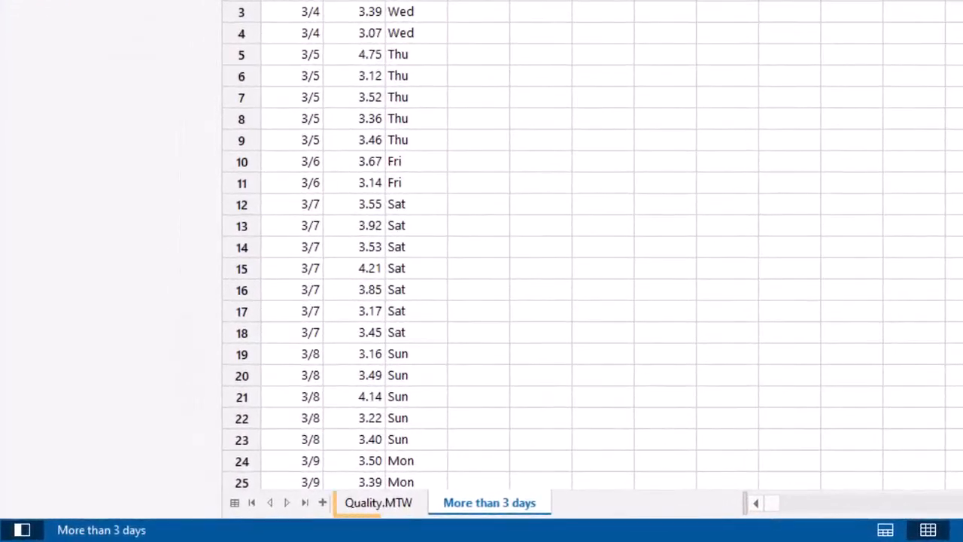
{"action": "left_click", "coordinate": [489, 503]}
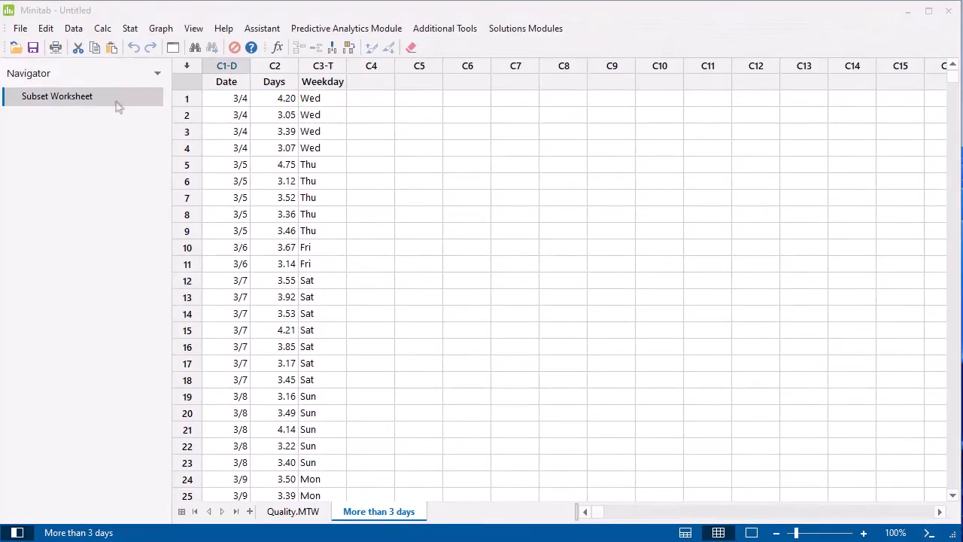
- Sort the worksheet by Days in increasing order, storing results in the original columns
{"action": "left_click", "coordinate": [74, 27]}
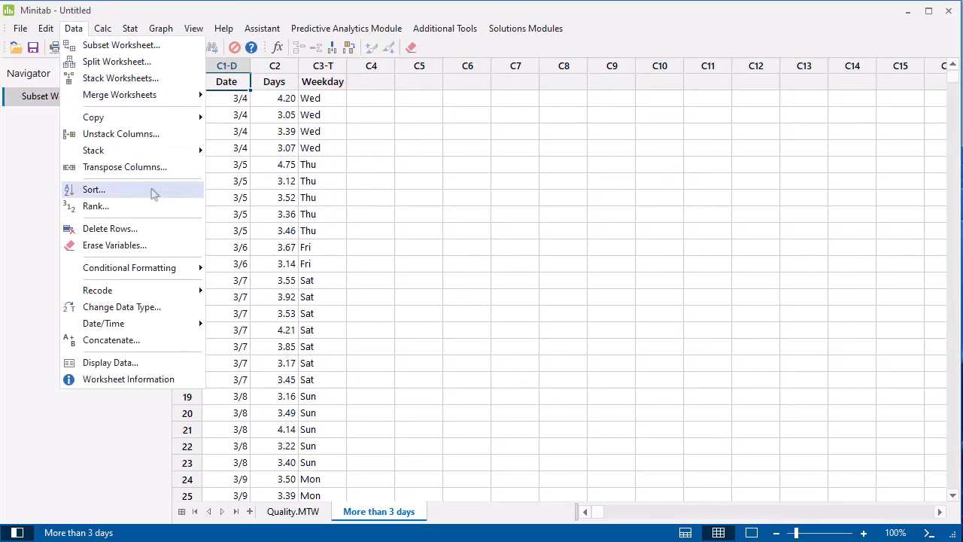
{"action": "left_click", "coordinate": [94, 190]}
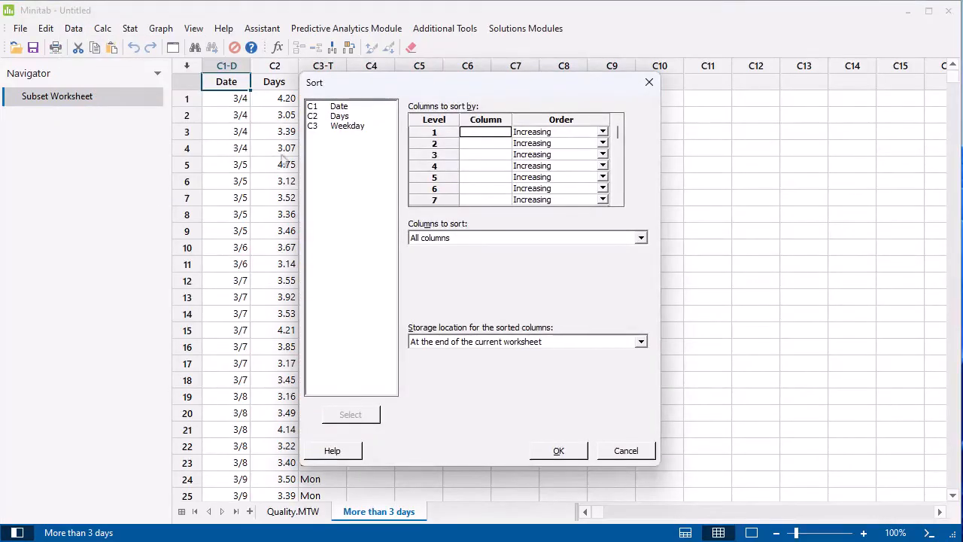
{"action": "left_click", "coordinate": [340, 114]}
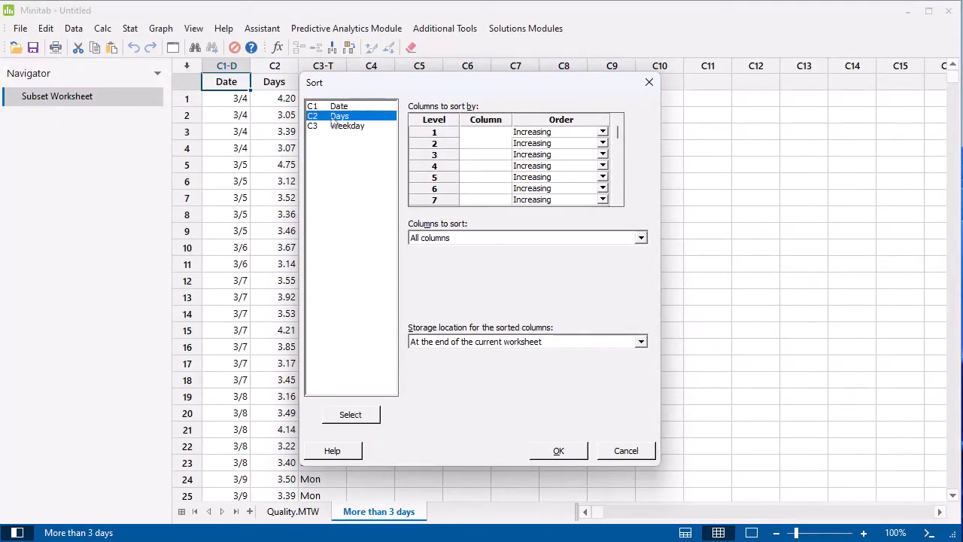
{"action": "left_click", "coordinate": [349, 413]}
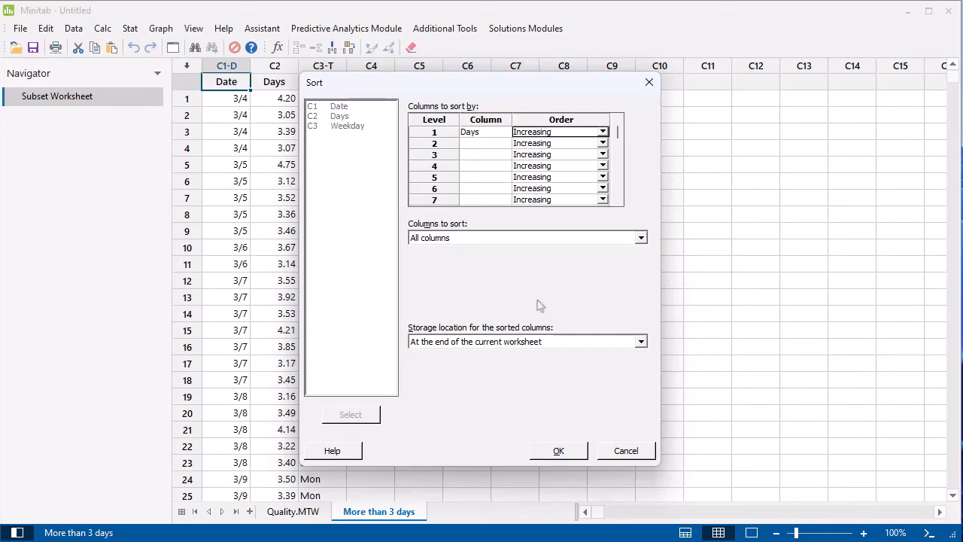
{"action": "left_click", "coordinate": [639, 340]}
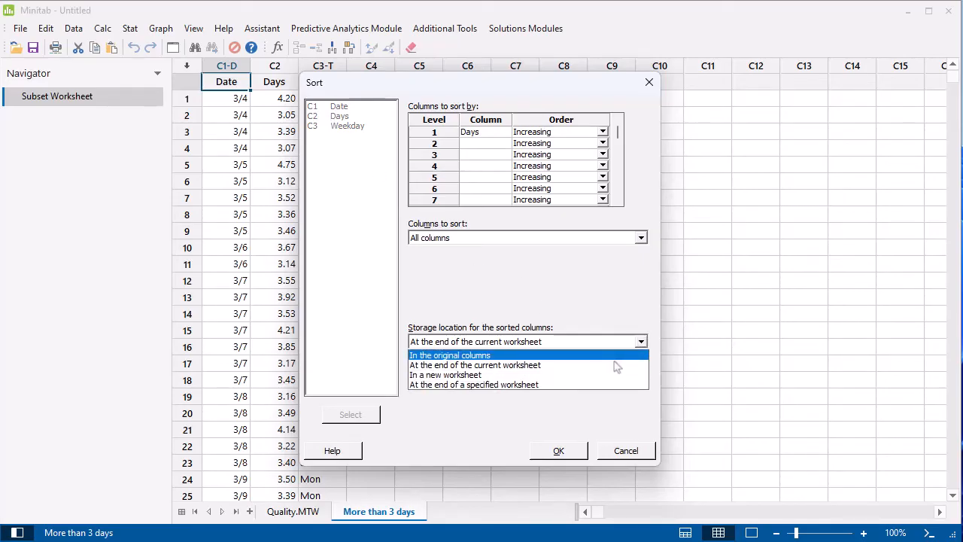
{"action": "left_click", "coordinate": [449, 355]}
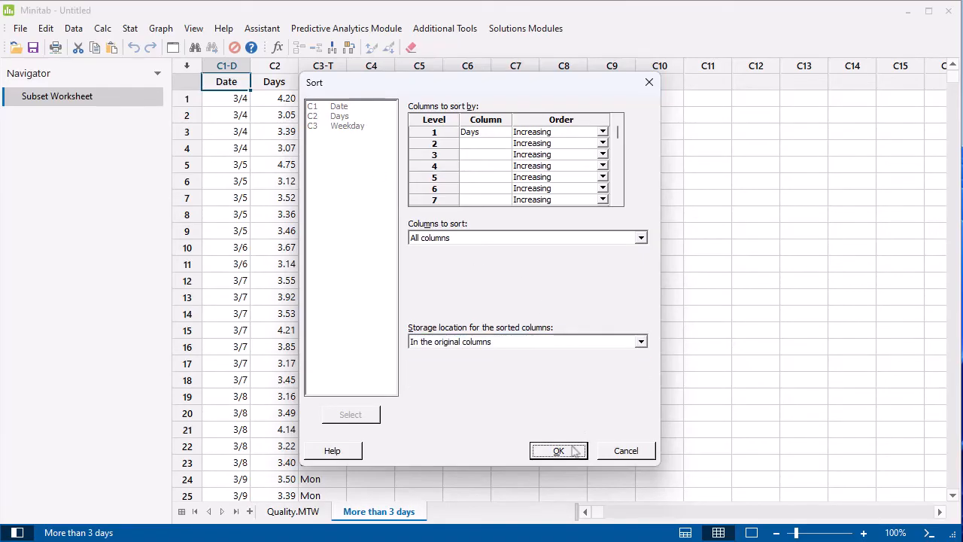
{"action": "left_click", "coordinate": [557, 450]}
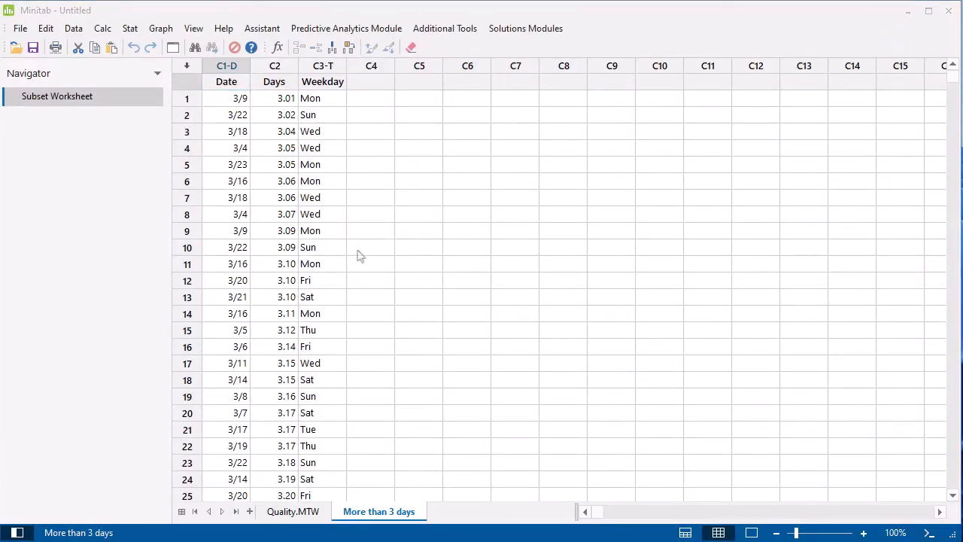
{"action": "mouse_move", "coordinate": [139, 80]}
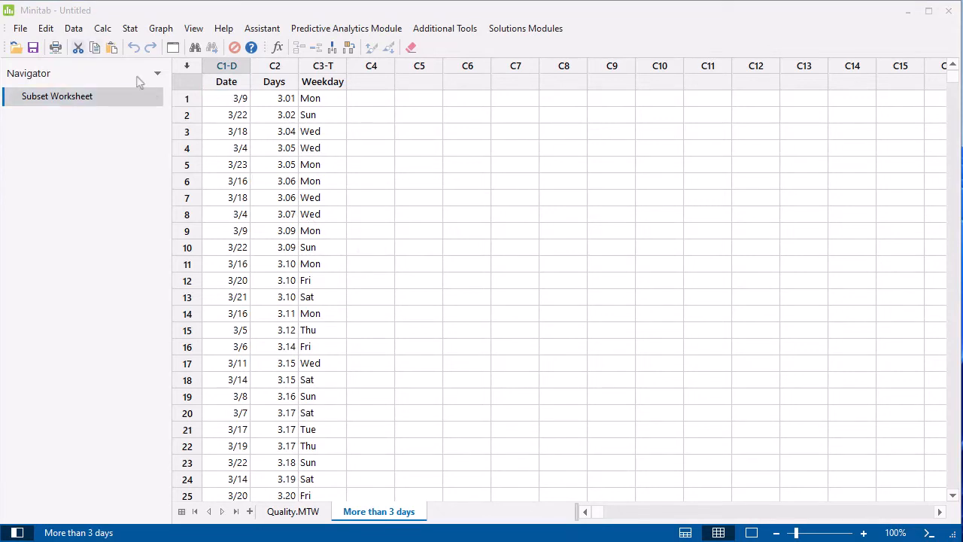
- Display worksheet information listing Date, Days and Weekday with 93 values each
{"action": "left_click", "coordinate": [75, 27]}
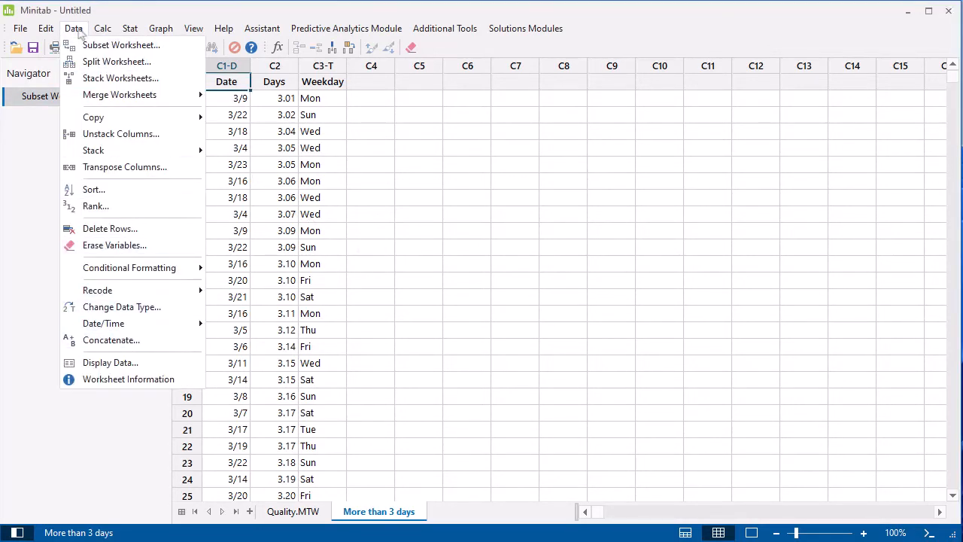
{"action": "left_click", "coordinate": [128, 379]}
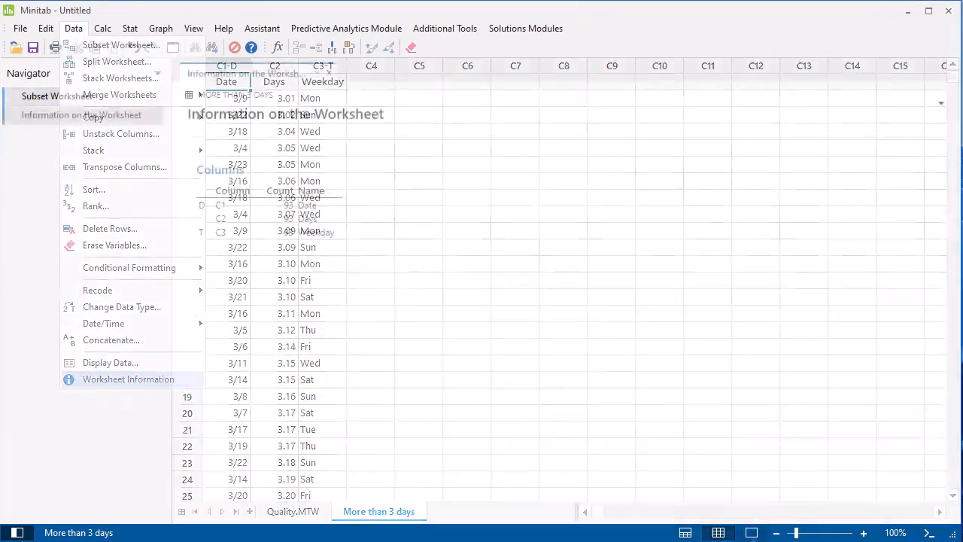
{"action": "left_click", "coordinate": [128, 379]}
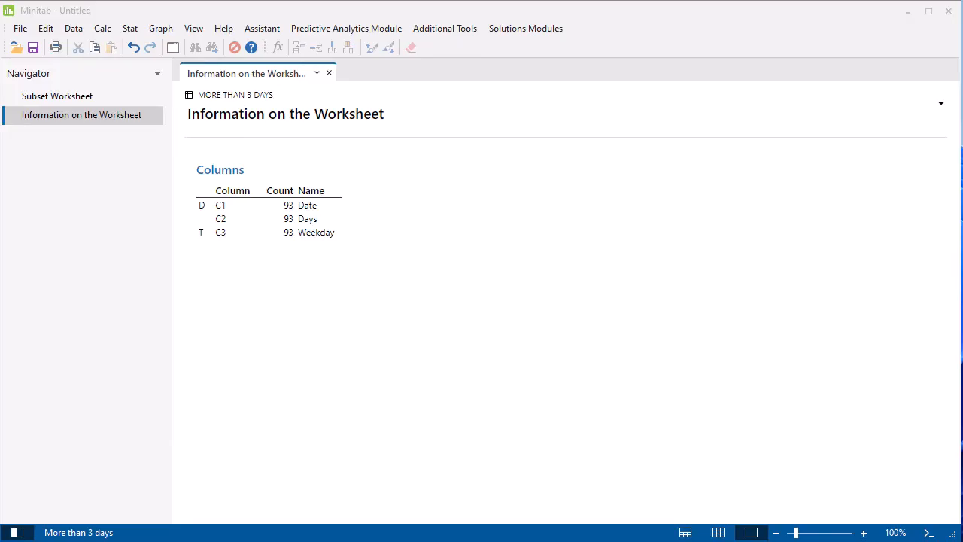
{"action": "left_click", "coordinate": [25, 27]}
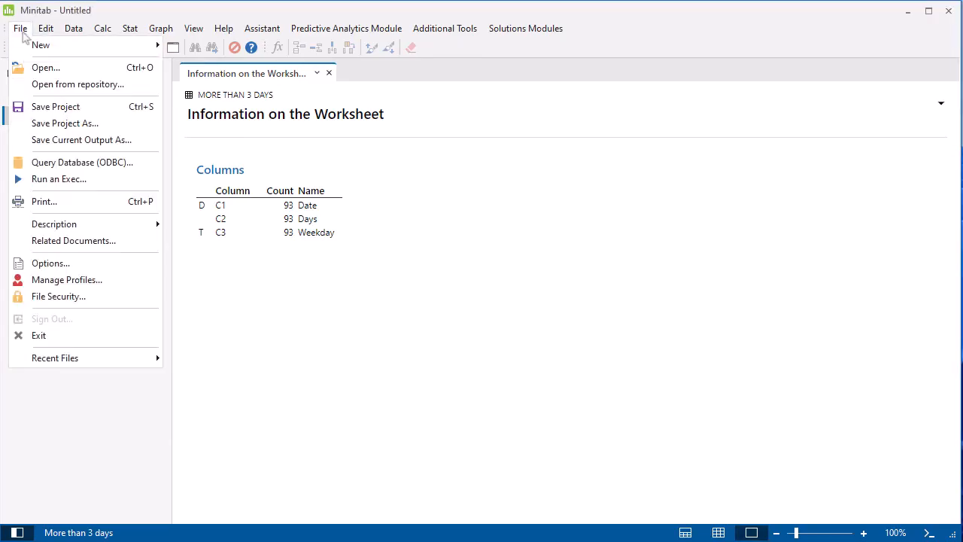
{"action": "mouse_move", "coordinate": [85, 105]}
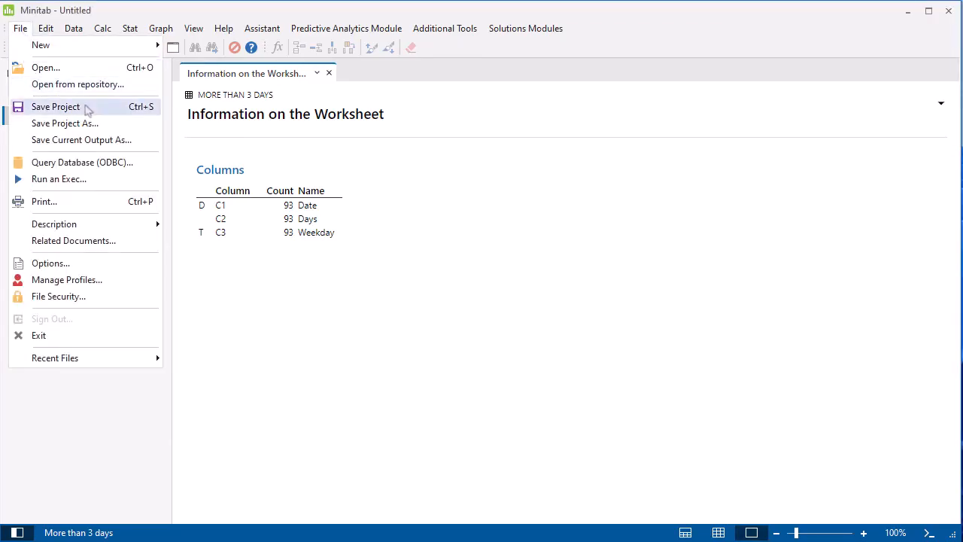
- Bring up the Save Project As dialog with project name 'Minitab'
{"action": "left_click", "coordinate": [65, 123]}
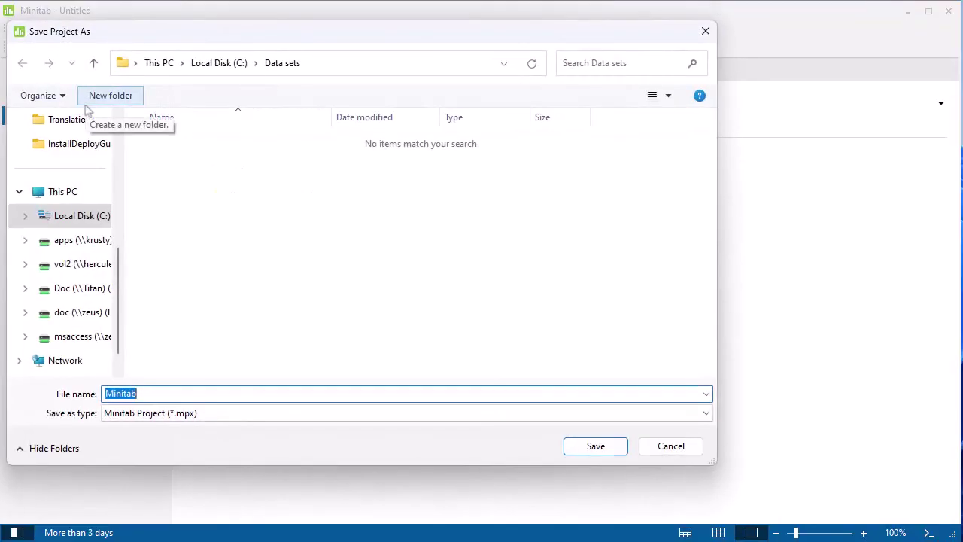